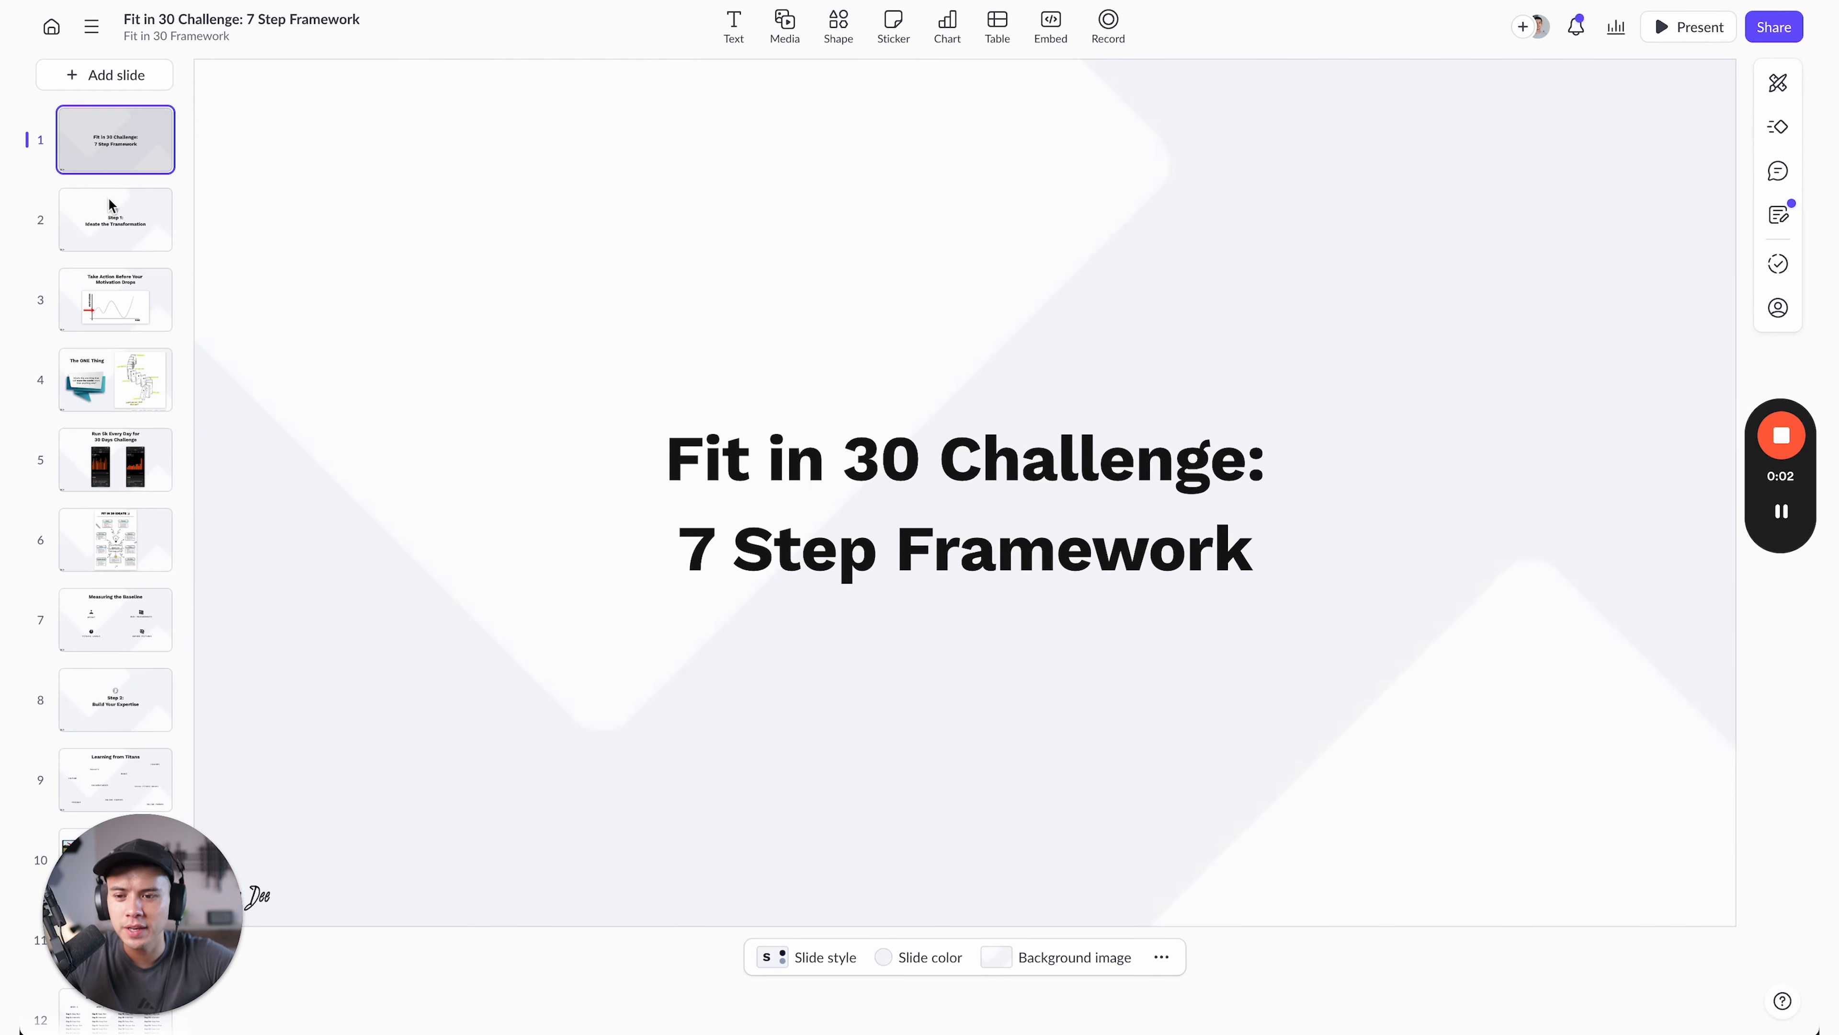
- Advance from the title slide through 'Step 1: Ideate the Transformation' to the motivation-over-time chart
{"action": "left_click", "coordinate": [115, 219]}
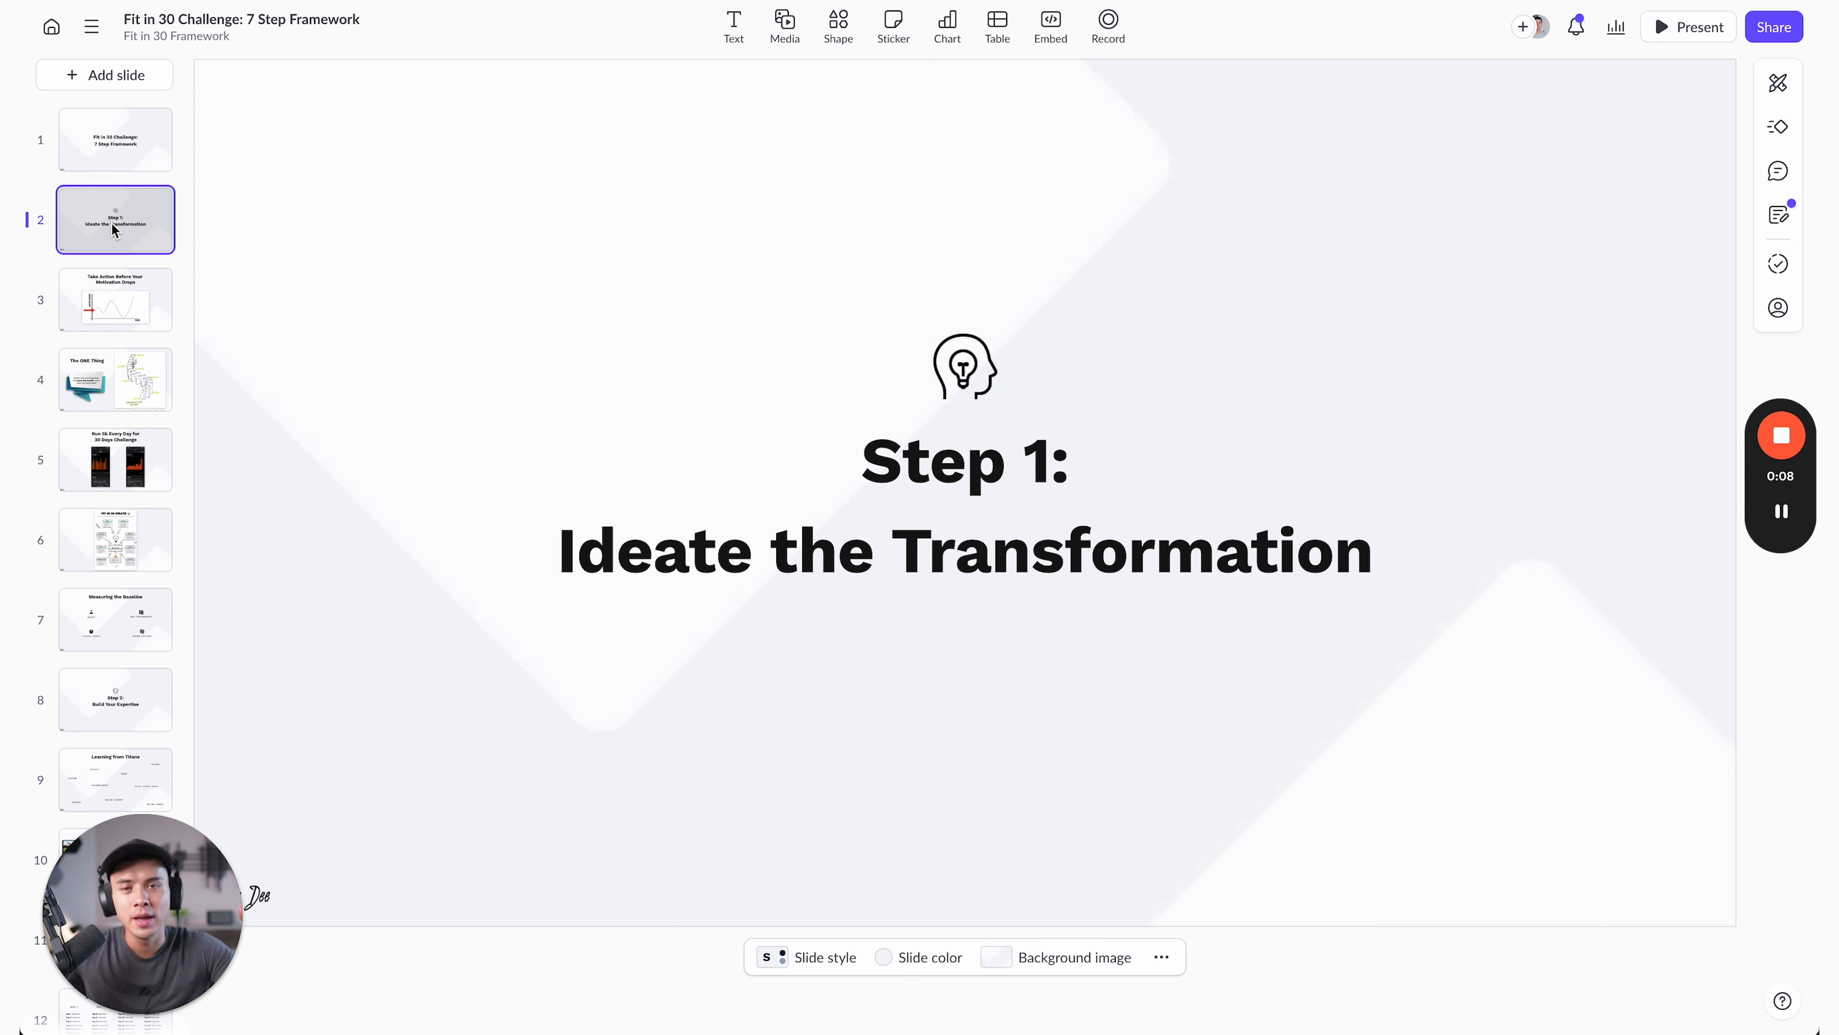
{"action": "left_click", "coordinate": [115, 298]}
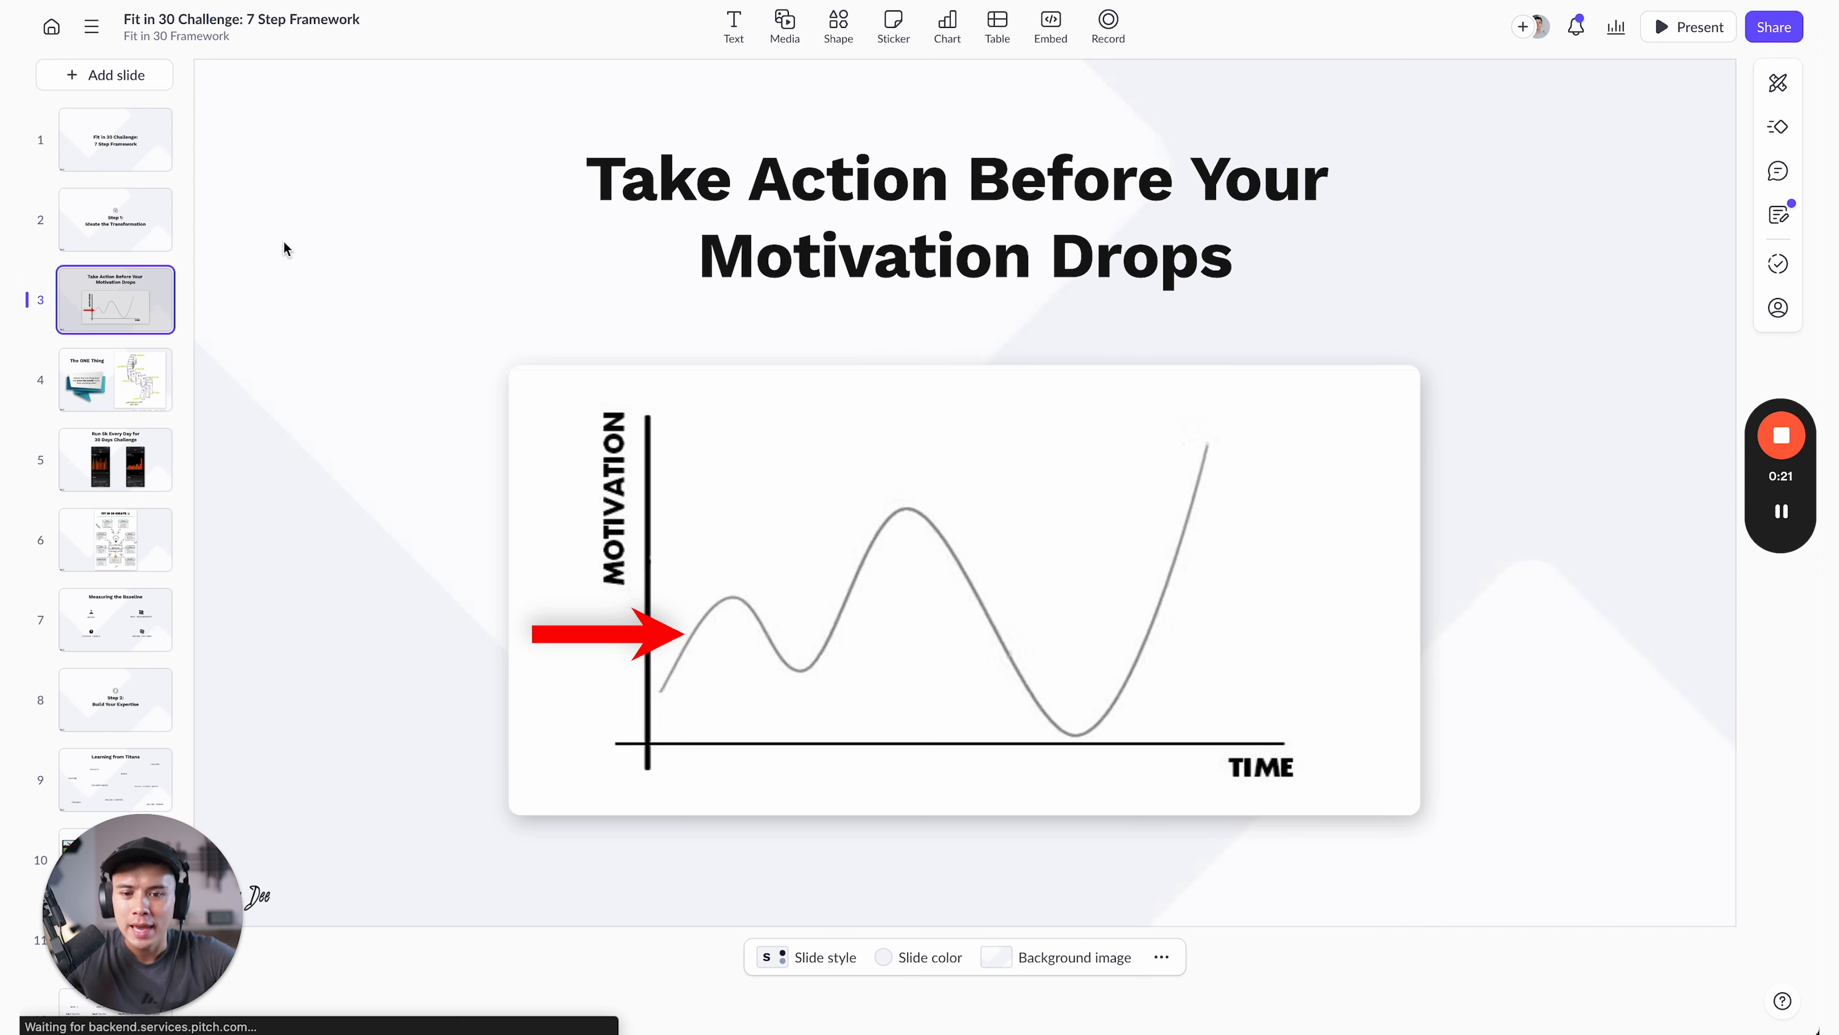